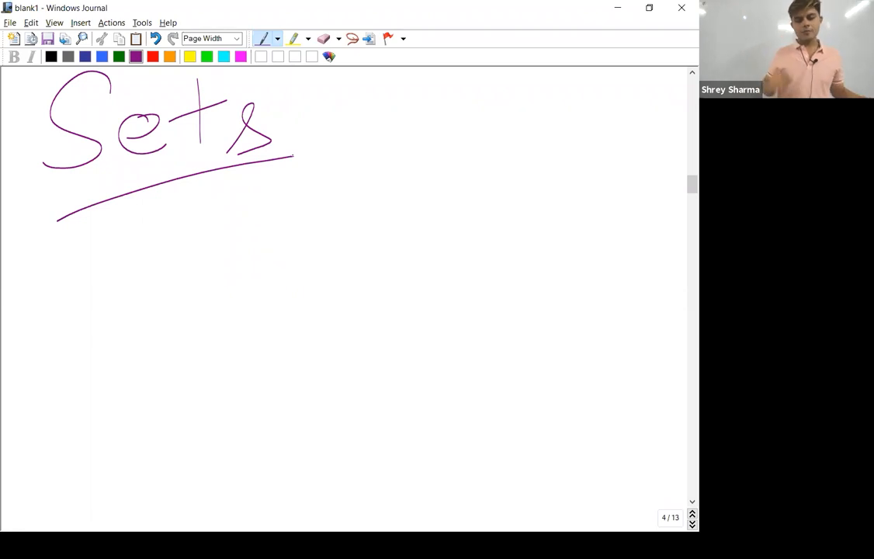
Draw a large hand-drawn rectangular box beneath the underlined Sets heading
drag(270, 210, 264, 469)
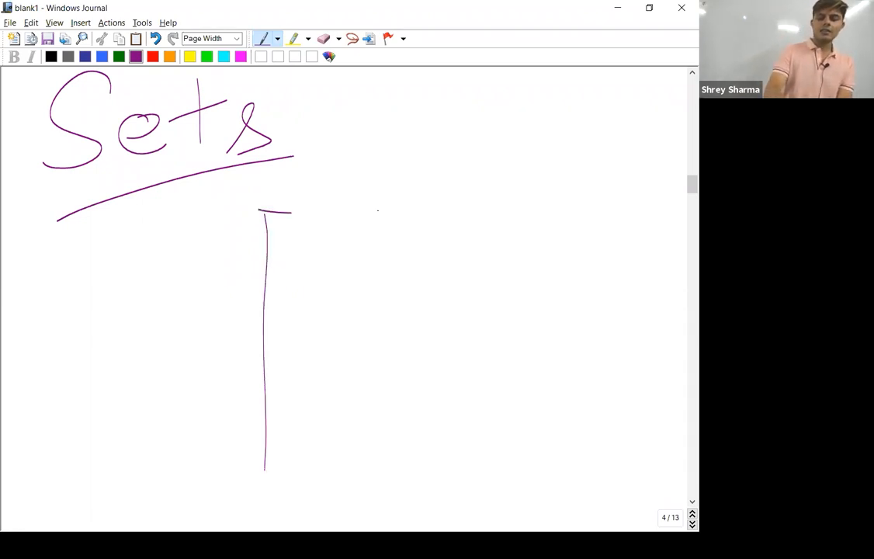
drag(267, 210, 578, 477)
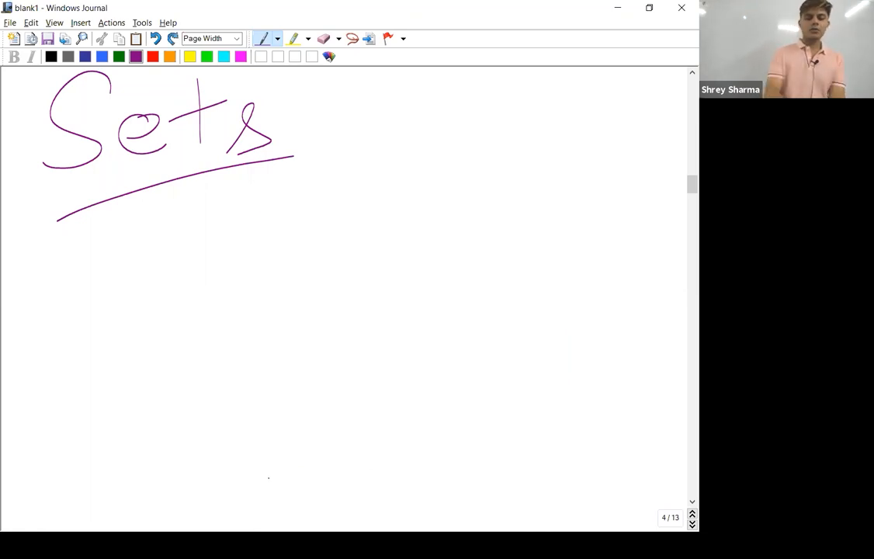
drag(121, 248, 644, 361)
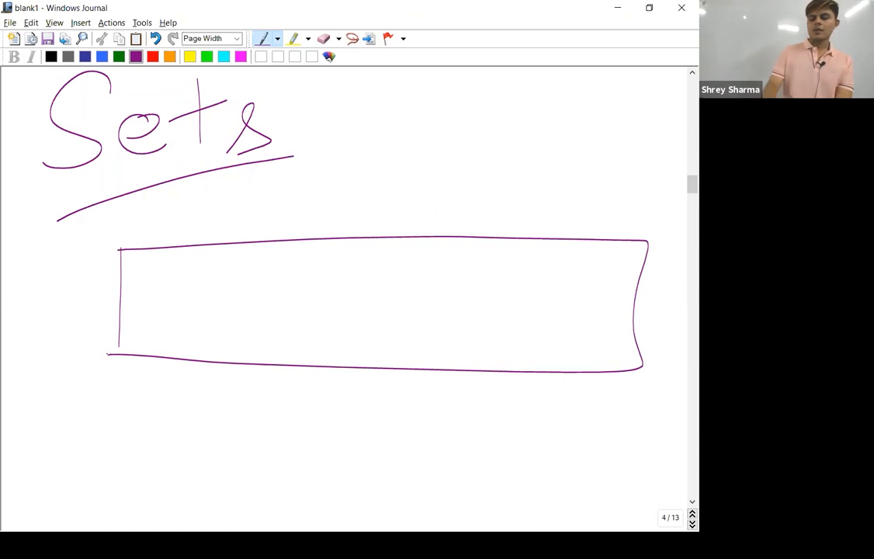
Write point 1 below the box: "1) Not store in sequencial order"
scroll(down, 3)
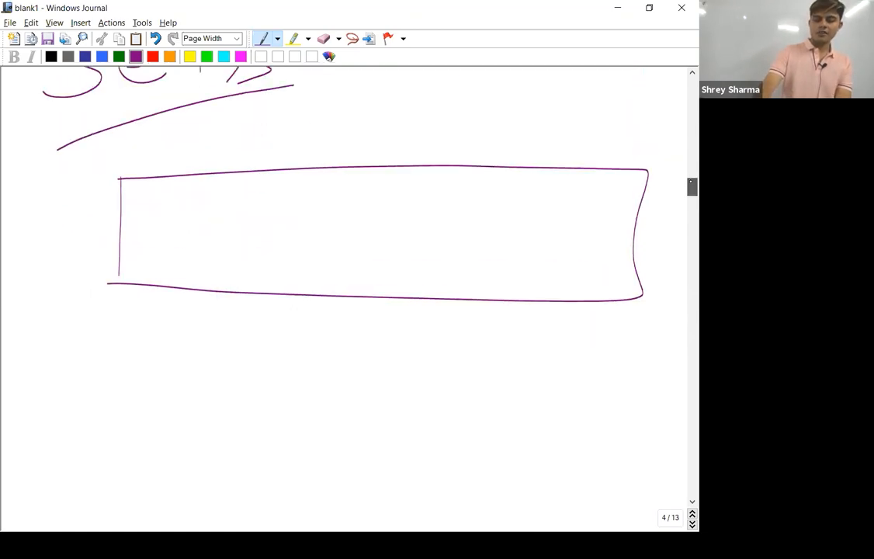
drag(47, 322, 66, 395)
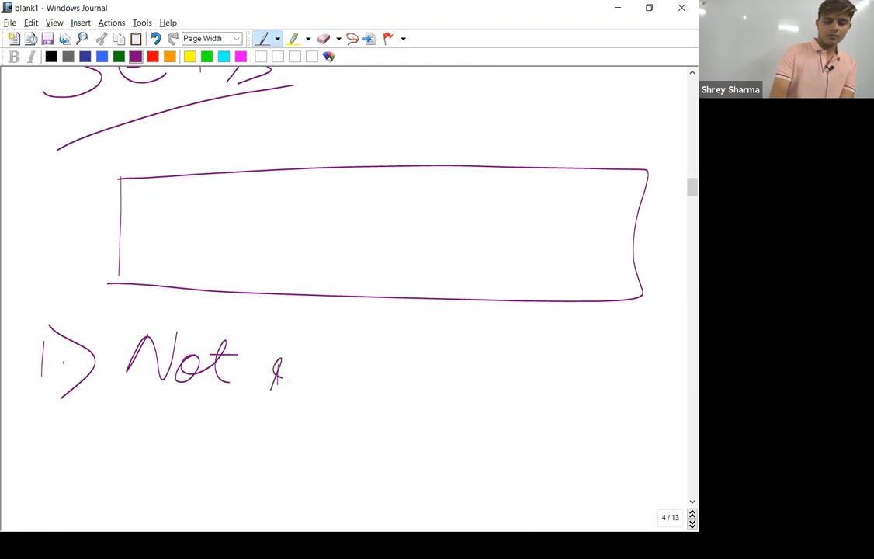
drag(267, 376, 404, 380)
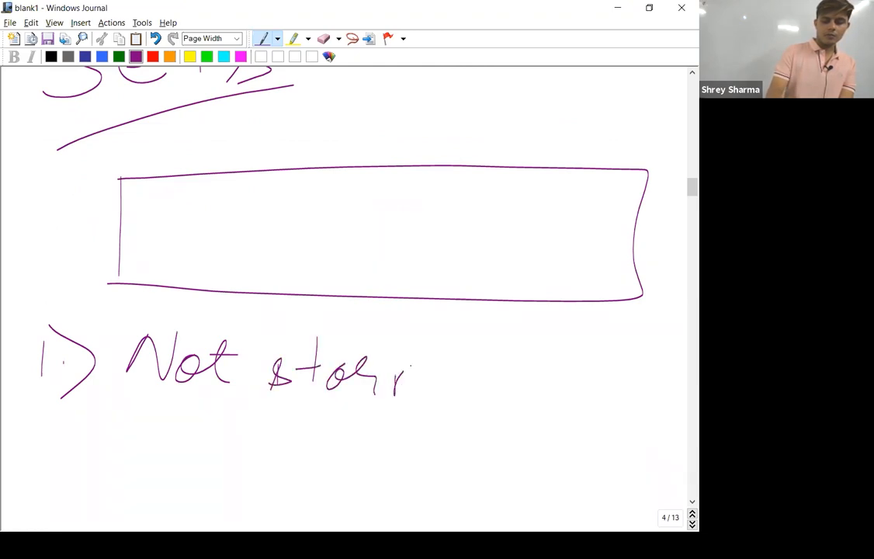
drag(411, 364, 415, 396)
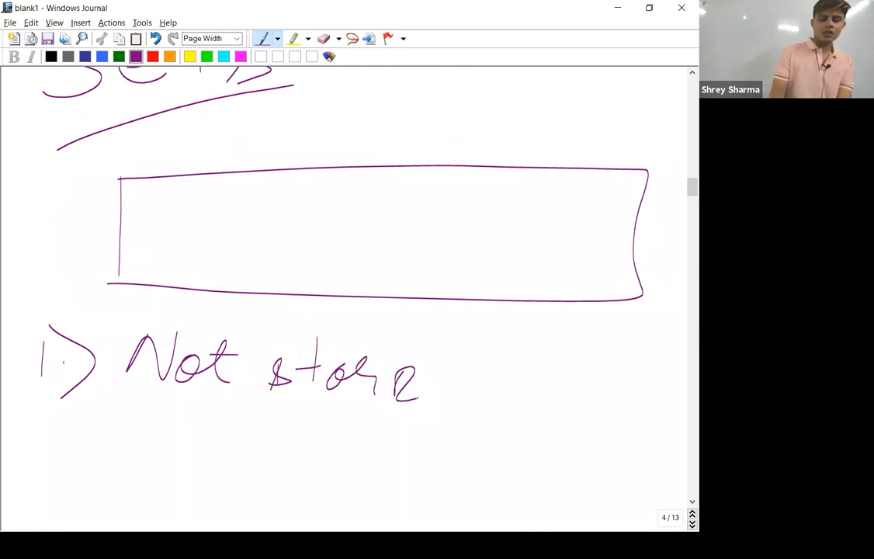
drag(457, 388, 535, 395)
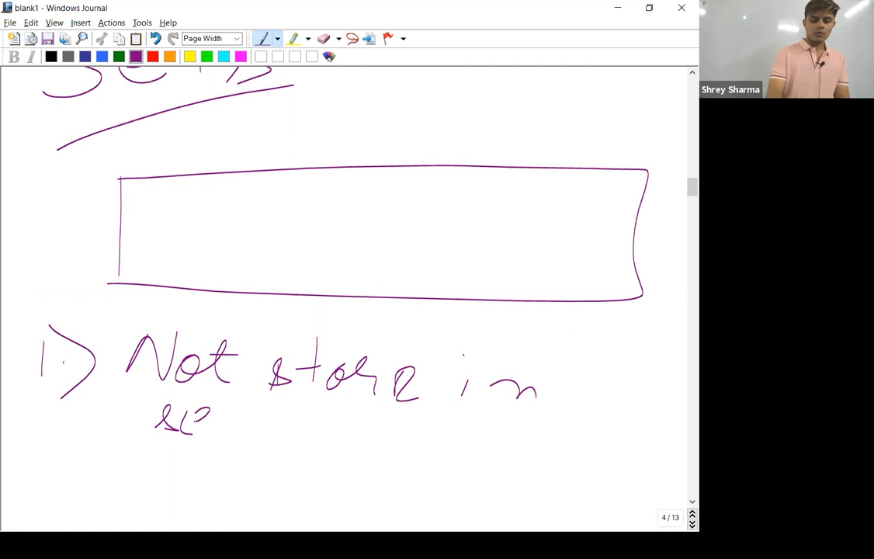
drag(225, 434, 342, 423)
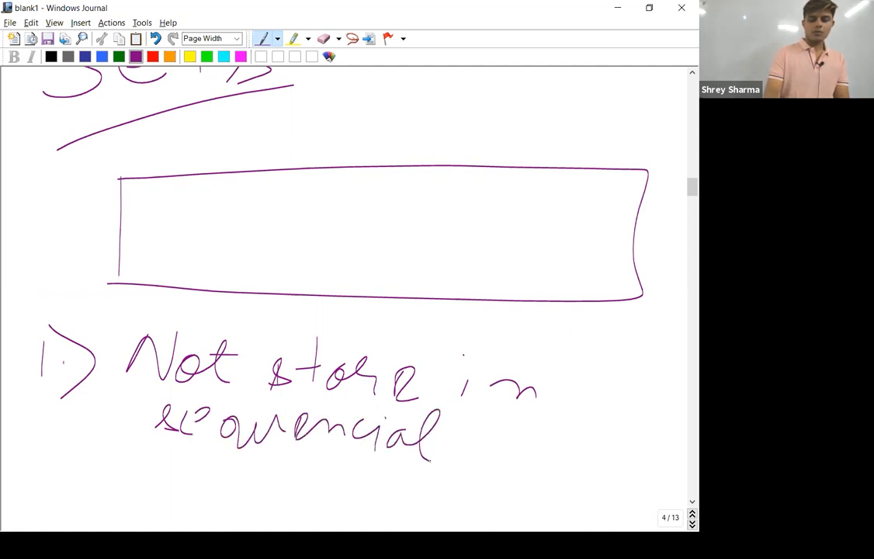
drag(474, 434, 504, 450)
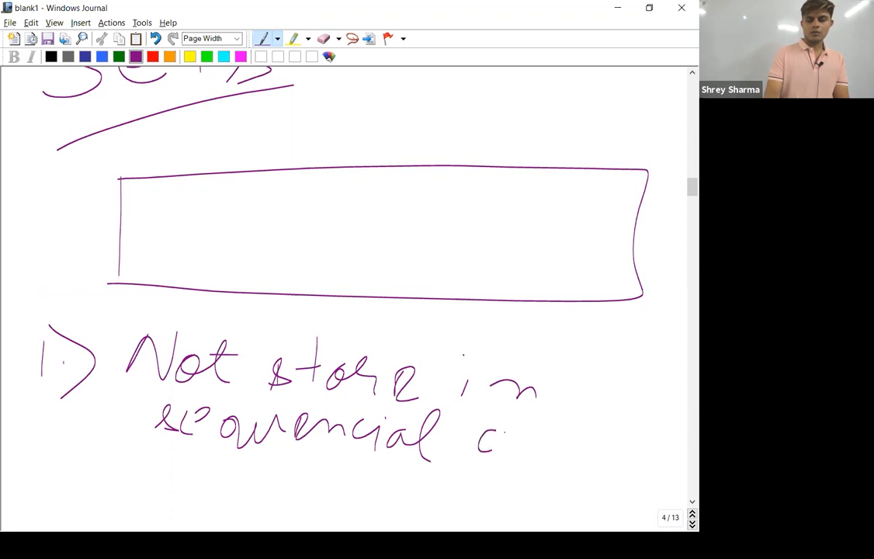
drag(481, 442, 597, 447)
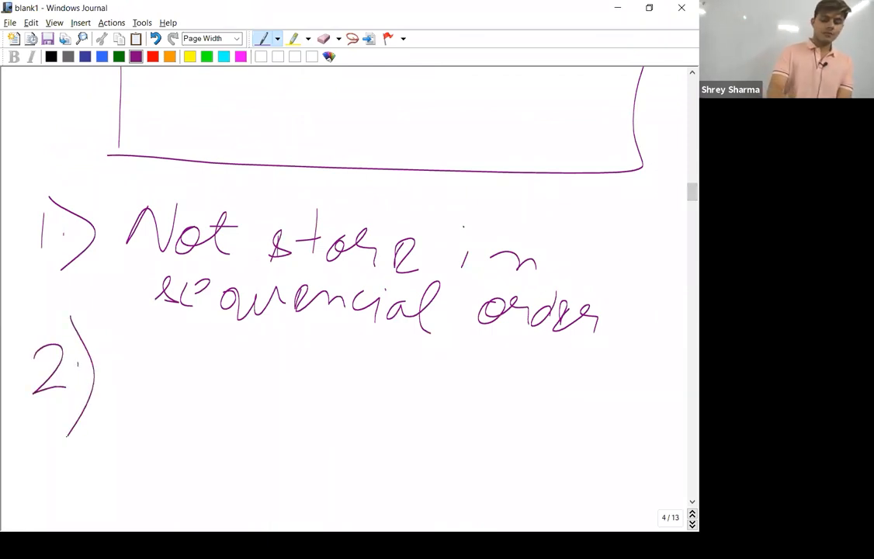
Write "2) Values ar…" beneath point 1
drag(121, 349, 245, 396)
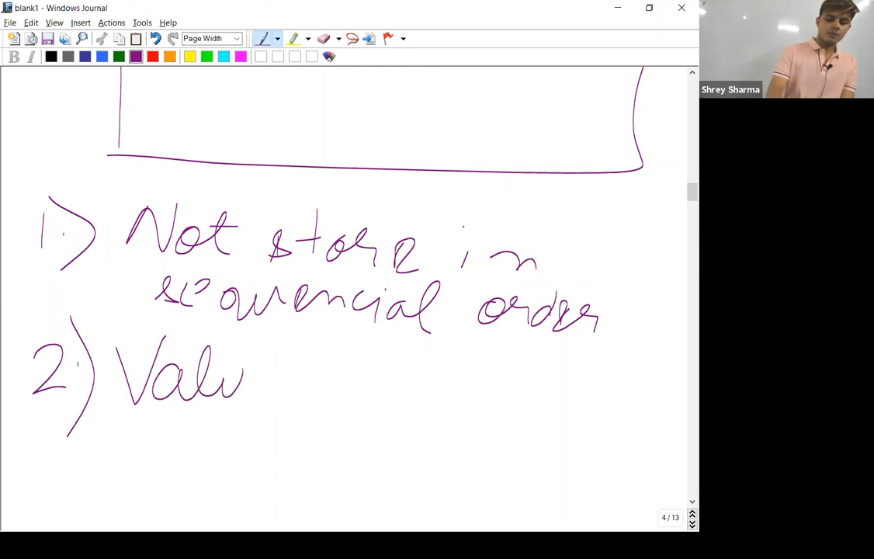
drag(241, 380, 423, 408)
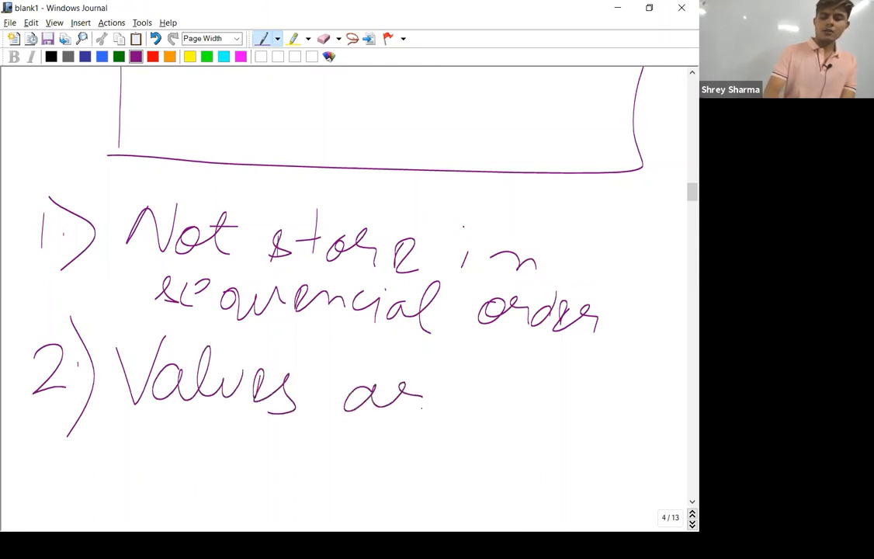
drag(422, 399, 567, 419)
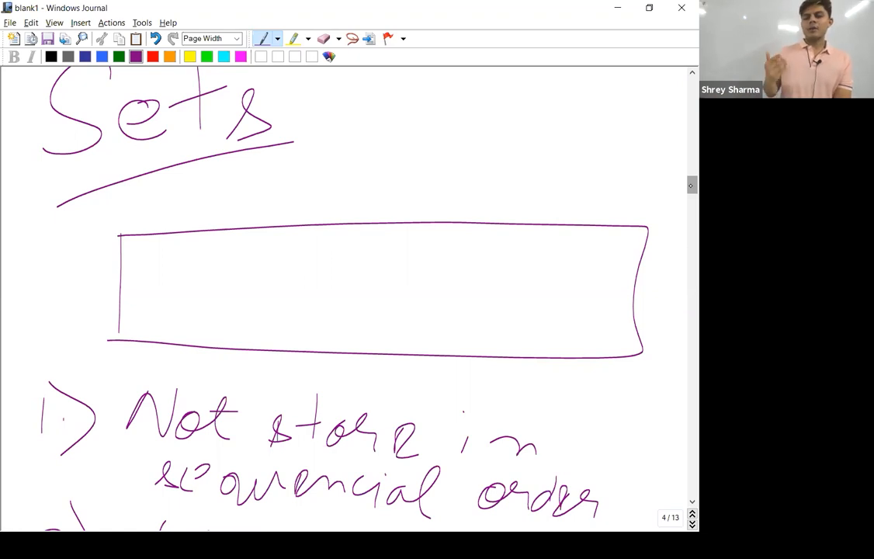
Write 11 beside the title and draw a divider marking an 11 cell in the box
drag(450, 77, 479, 108)
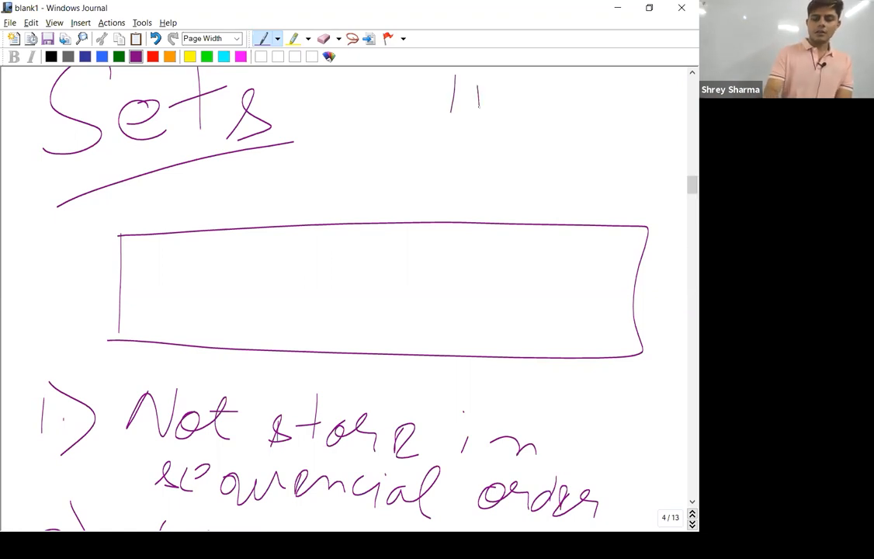
drag(318, 221, 319, 353)
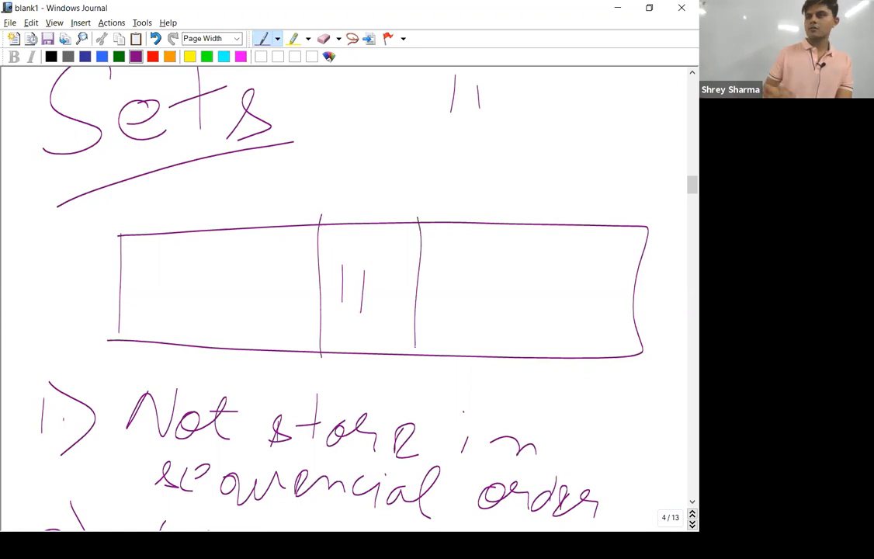